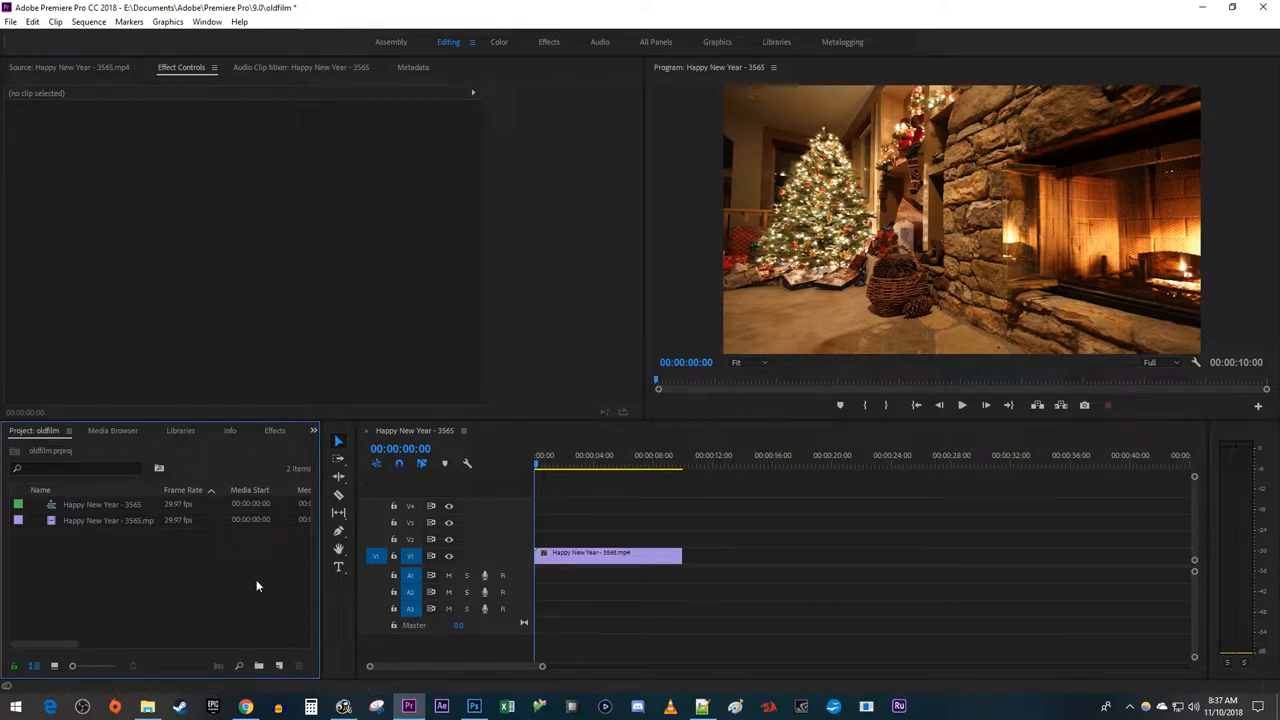
Step: Create a new adjustment layer from the Project panel and place it on V4
right_click(258, 585)
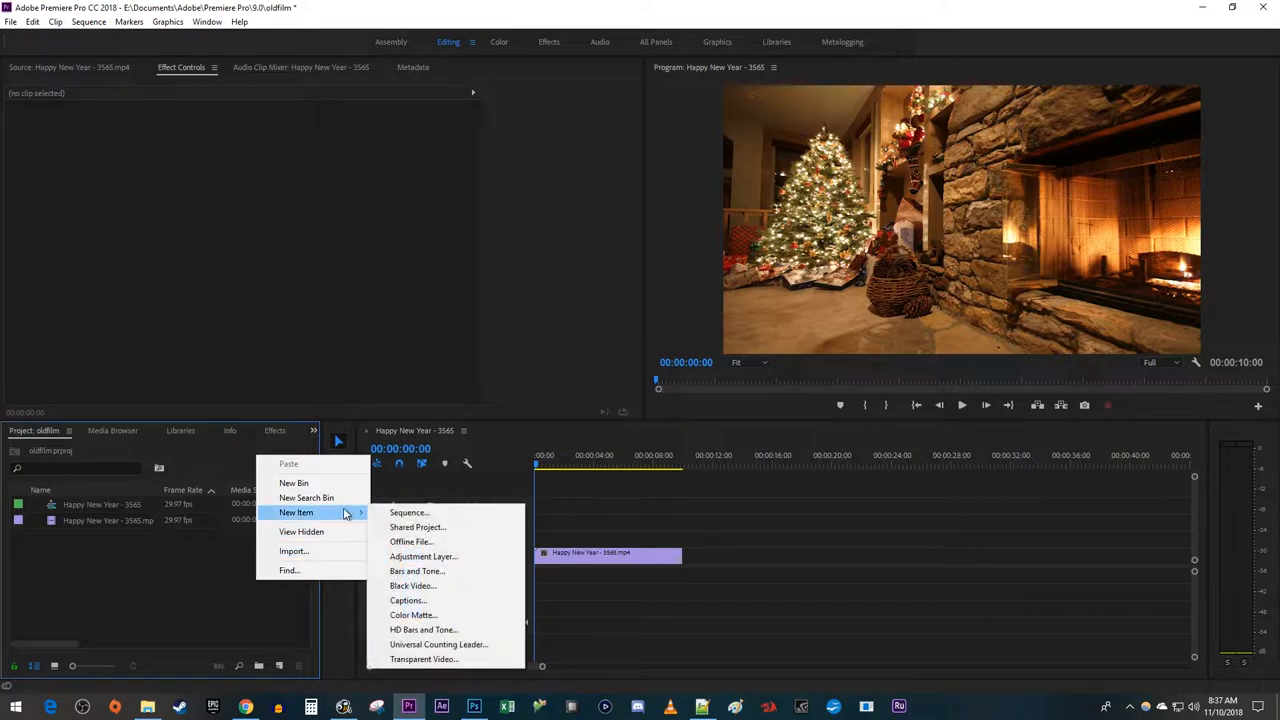
click(423, 556)
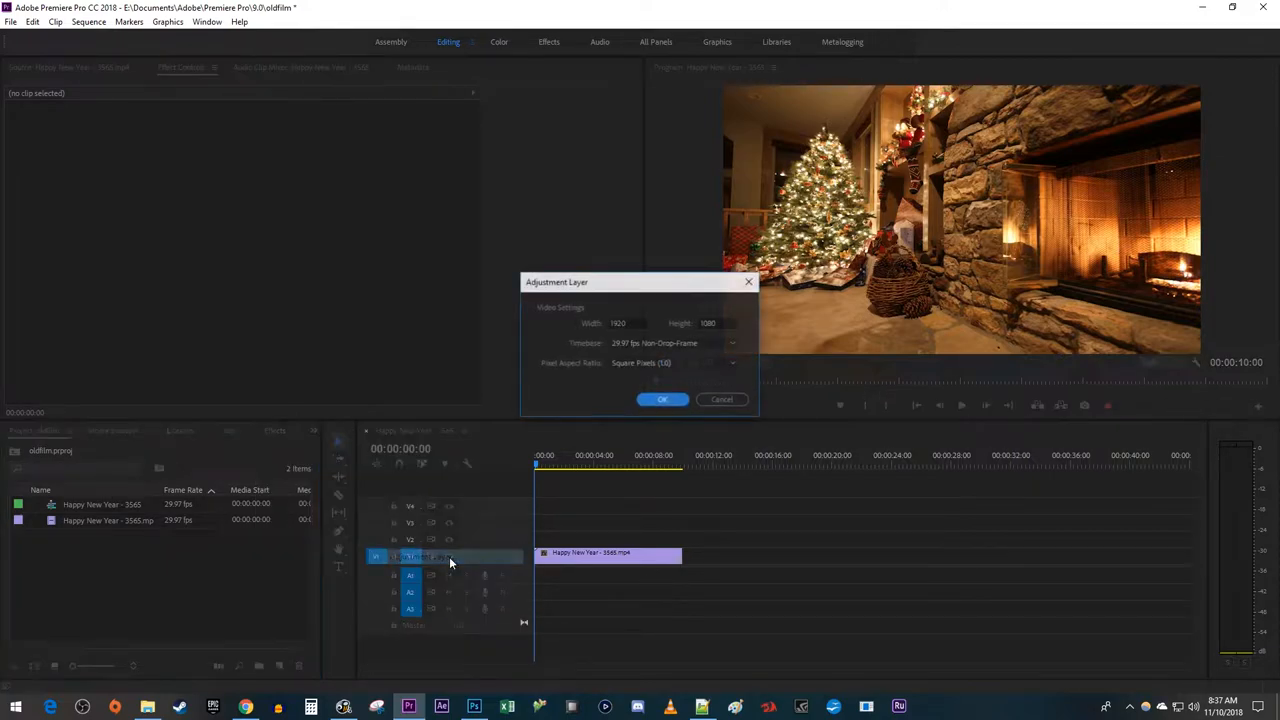
click(662, 399)
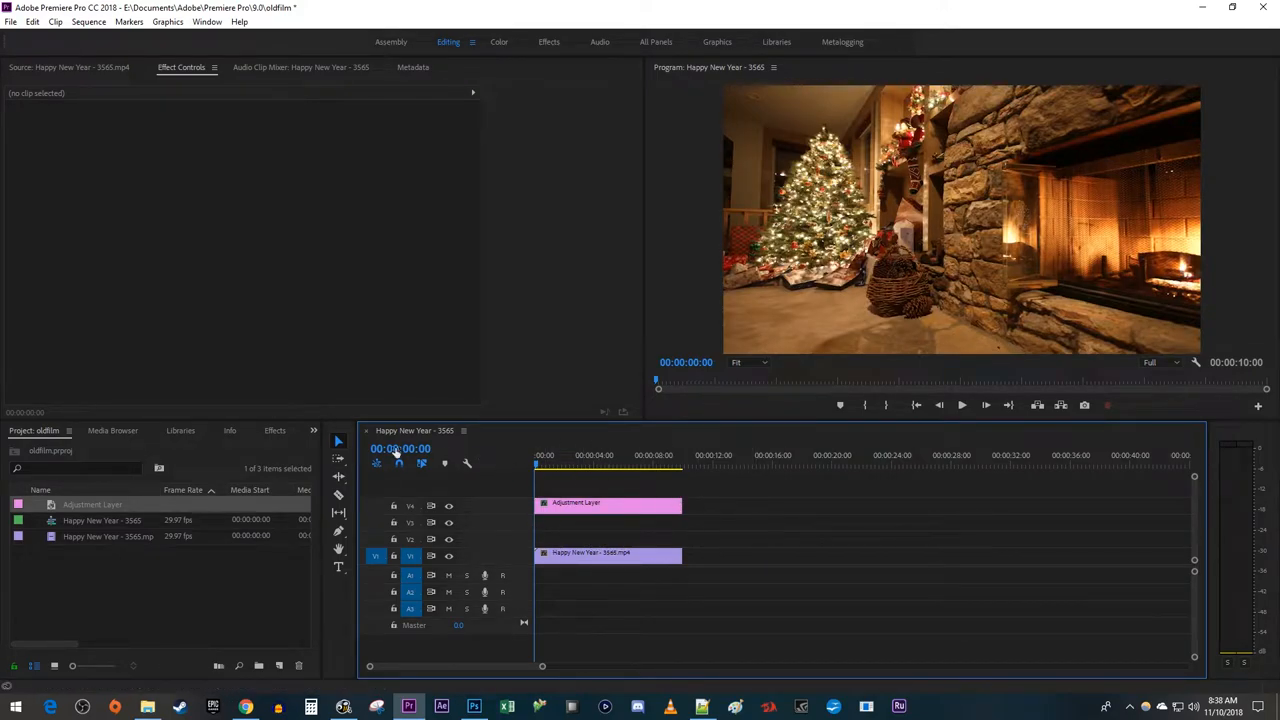
Step: Search for Wave Warp, Noise and Gaussian Blur and apply them to the adjustment layer
click(240, 430)
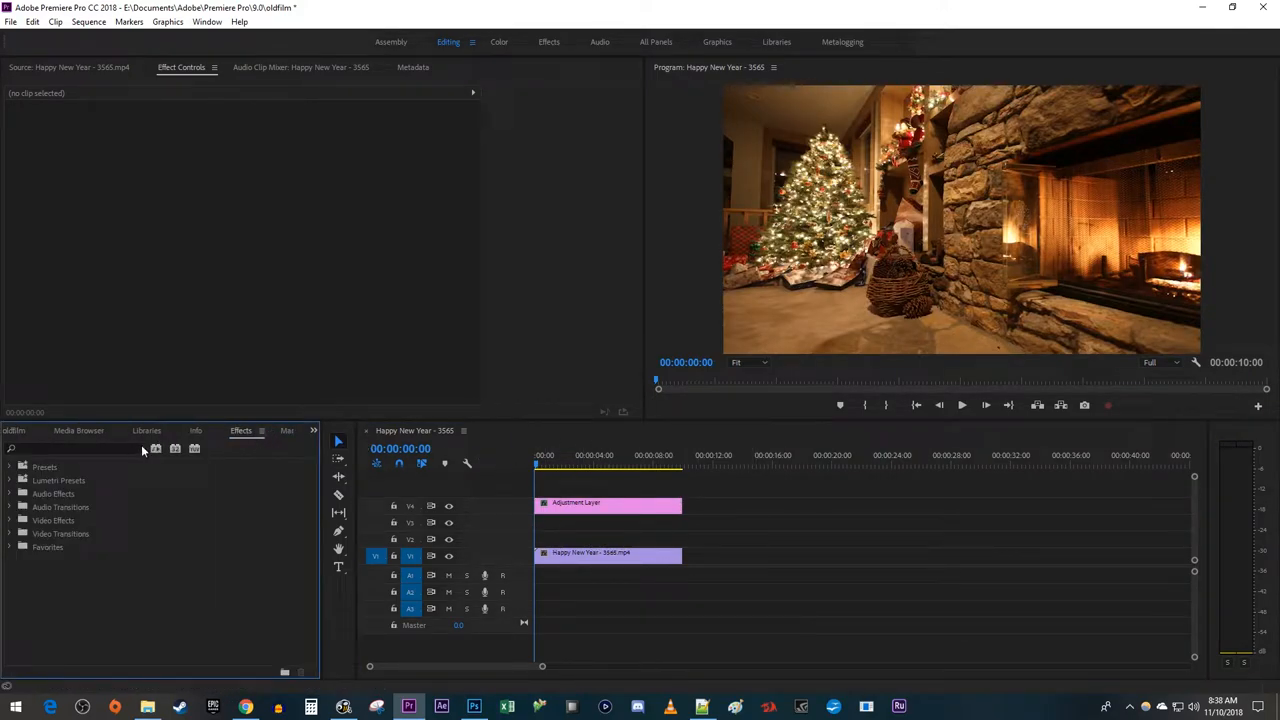
text(wave warp)
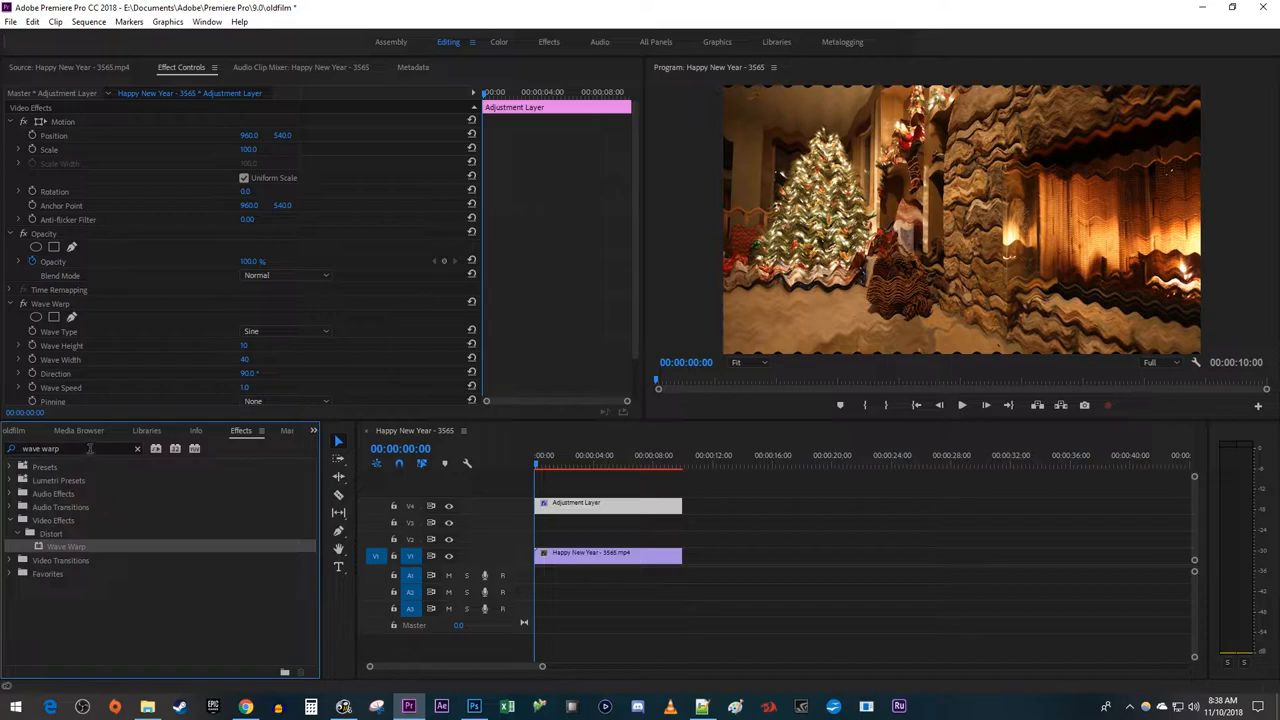
text(noise)
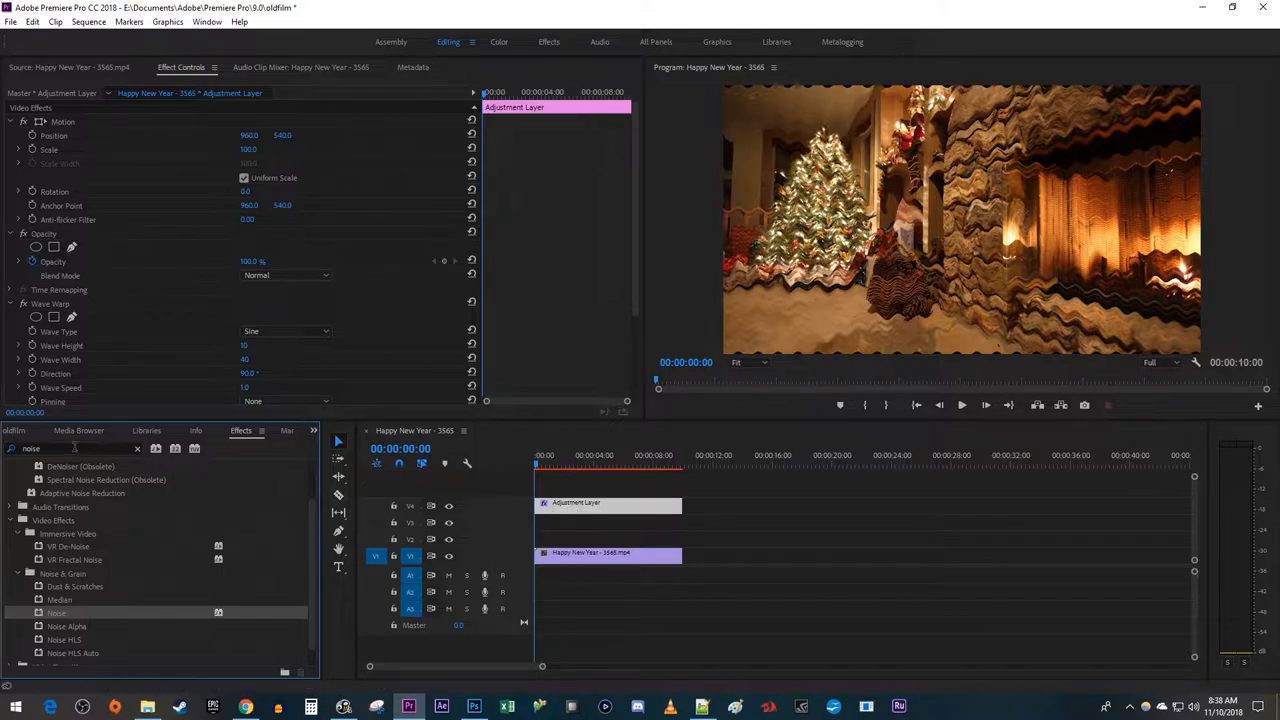
text(gaussian bl)
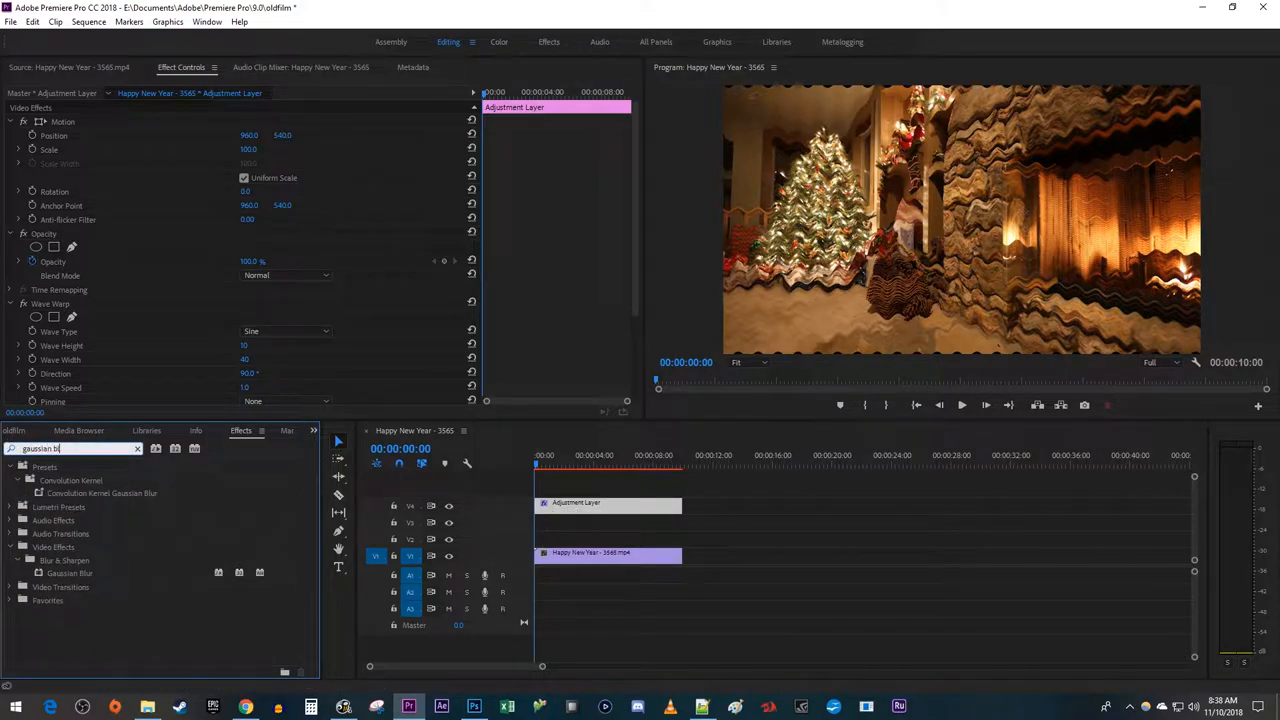
click(70, 572)
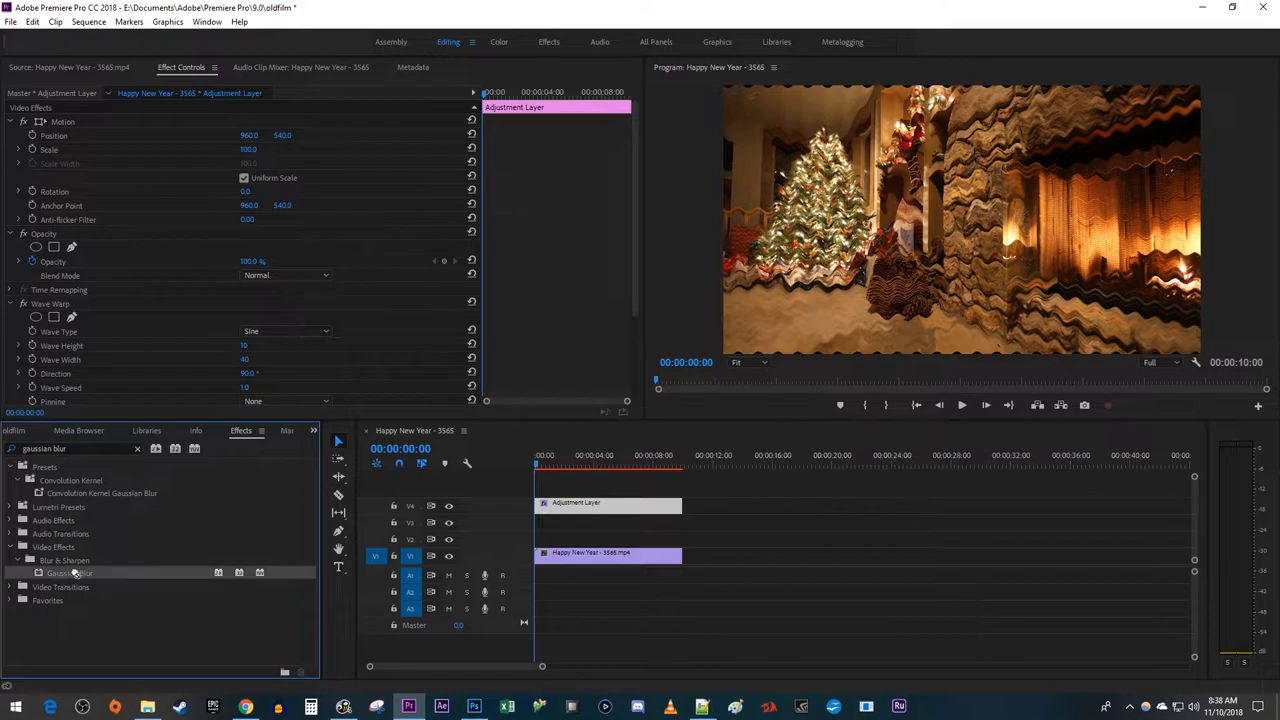
click(555, 502)
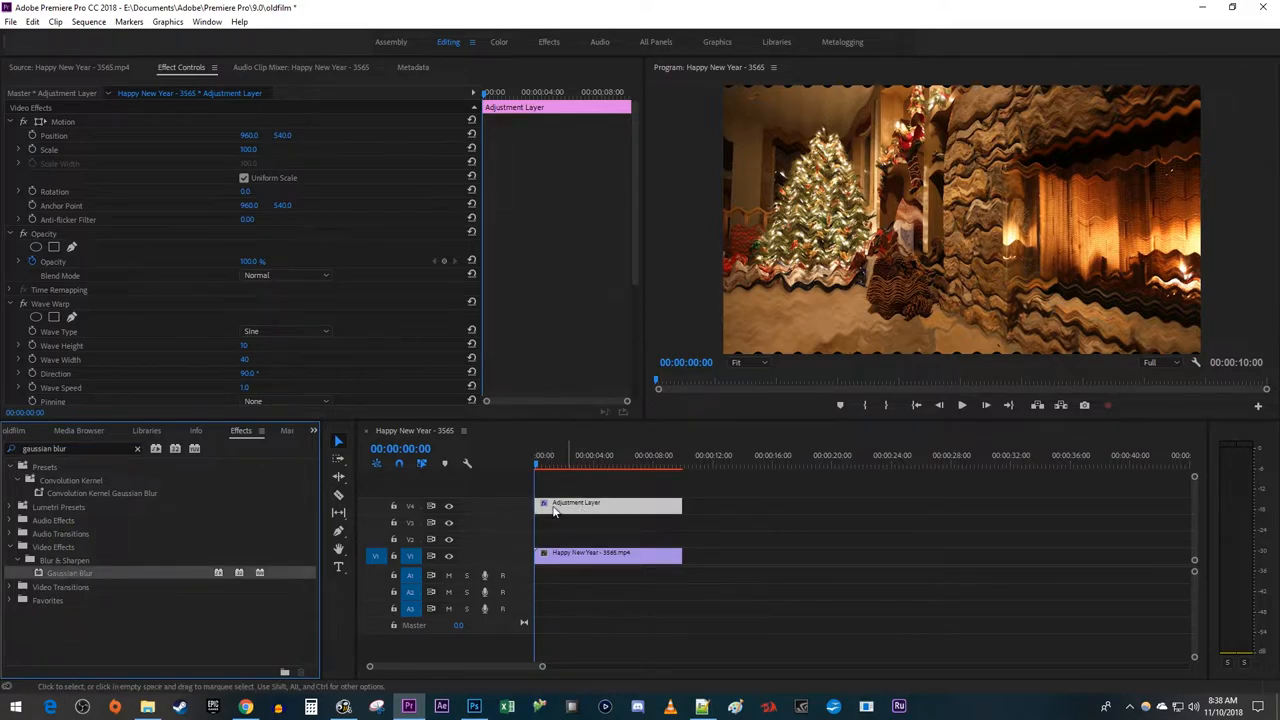
text(c)
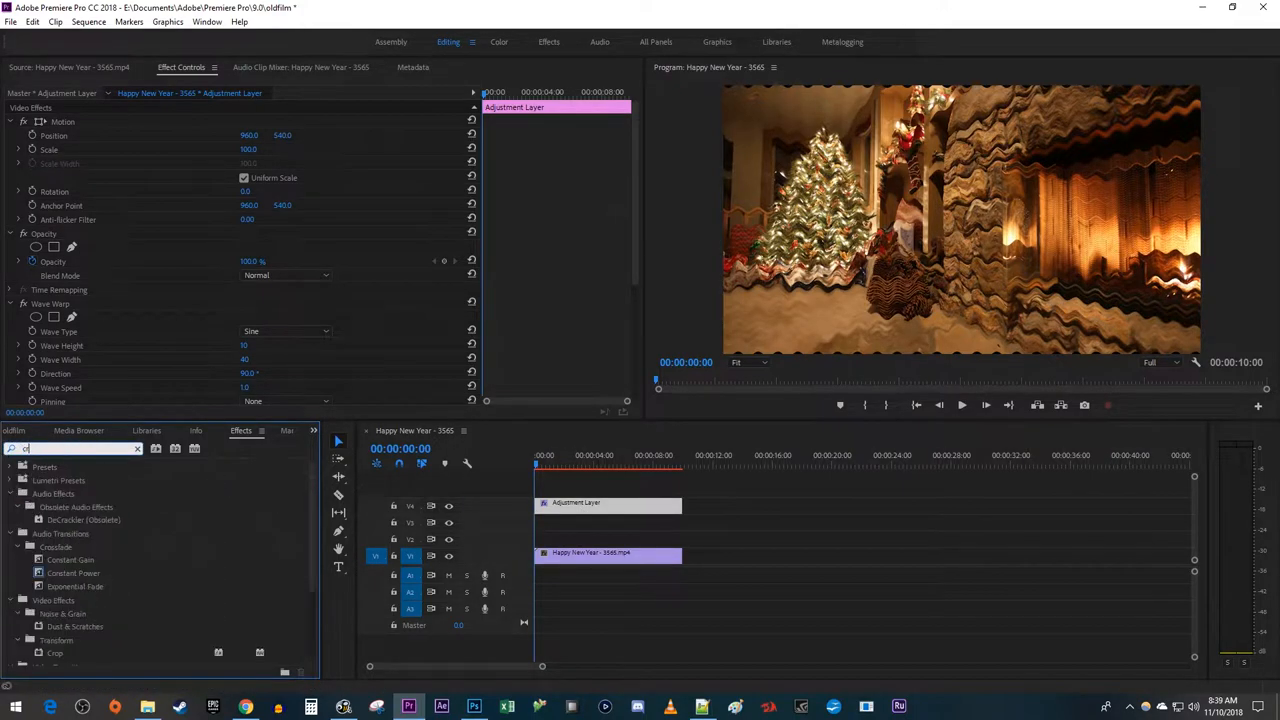
text(rop)
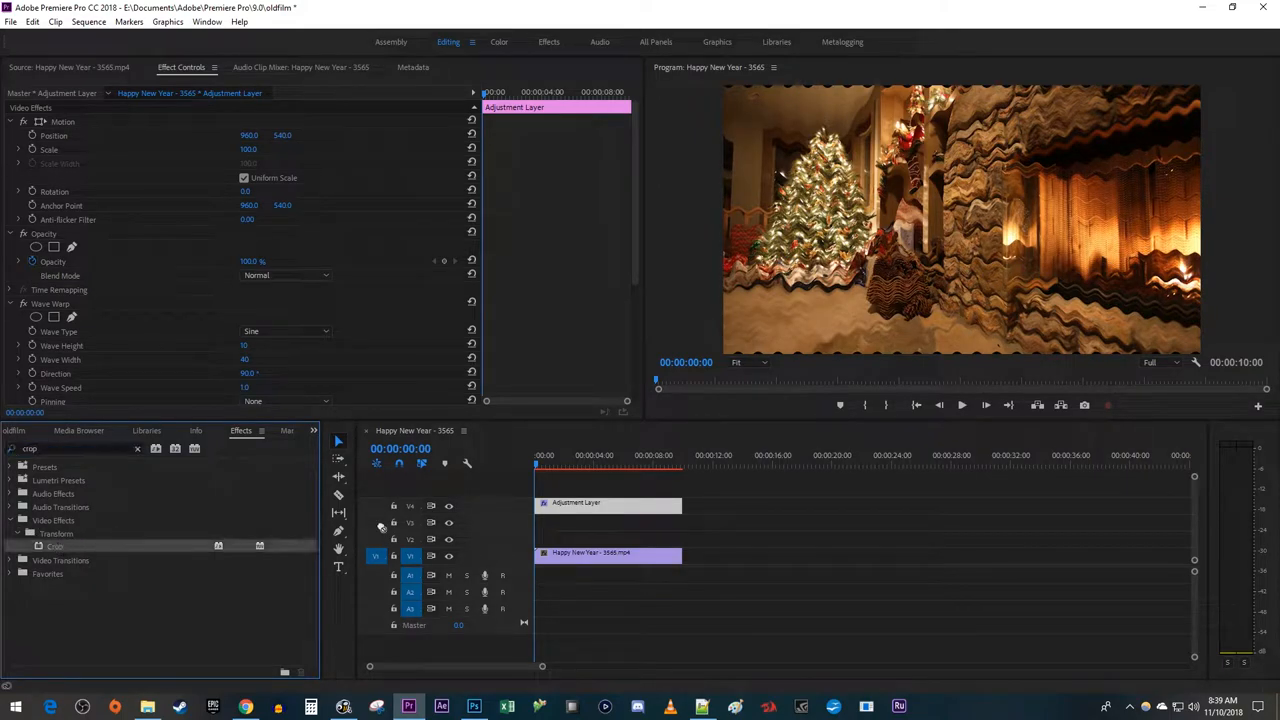
mouse_move(575, 515)
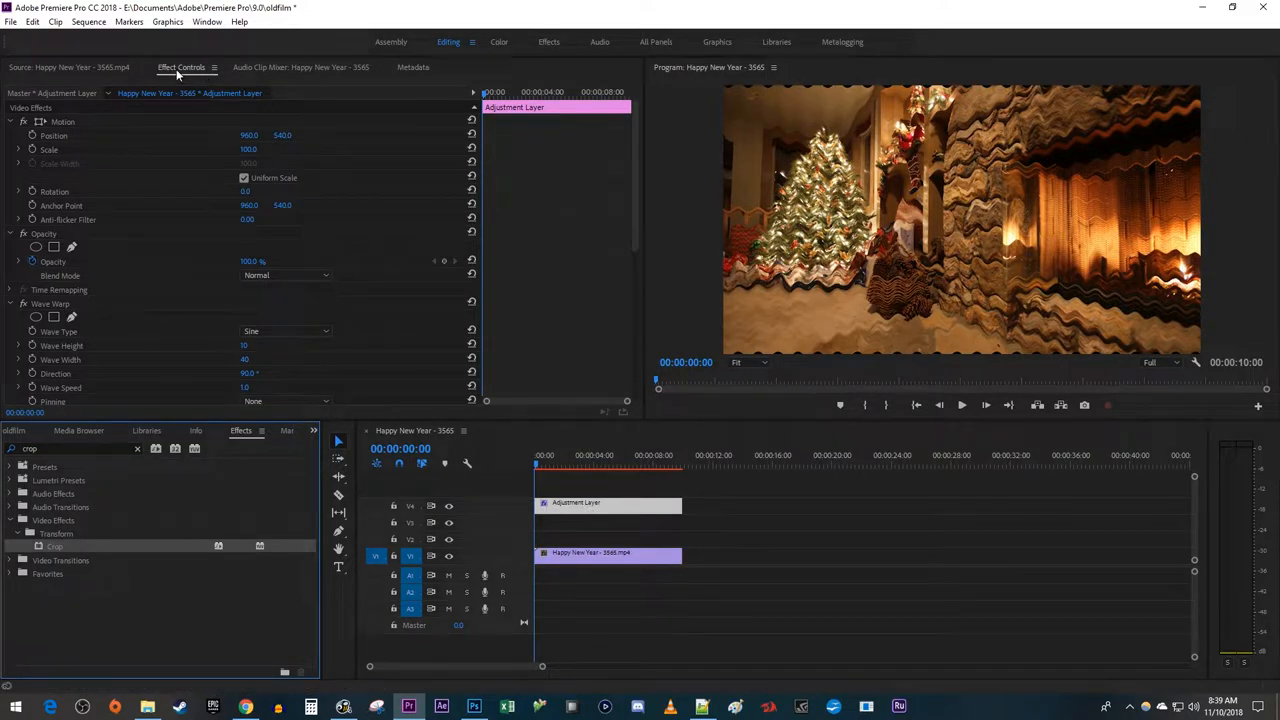
Step: Give Wave Warp a square wave, width 700, direction 0, speed 0.1, all edges pinned
scroll(down, 3)
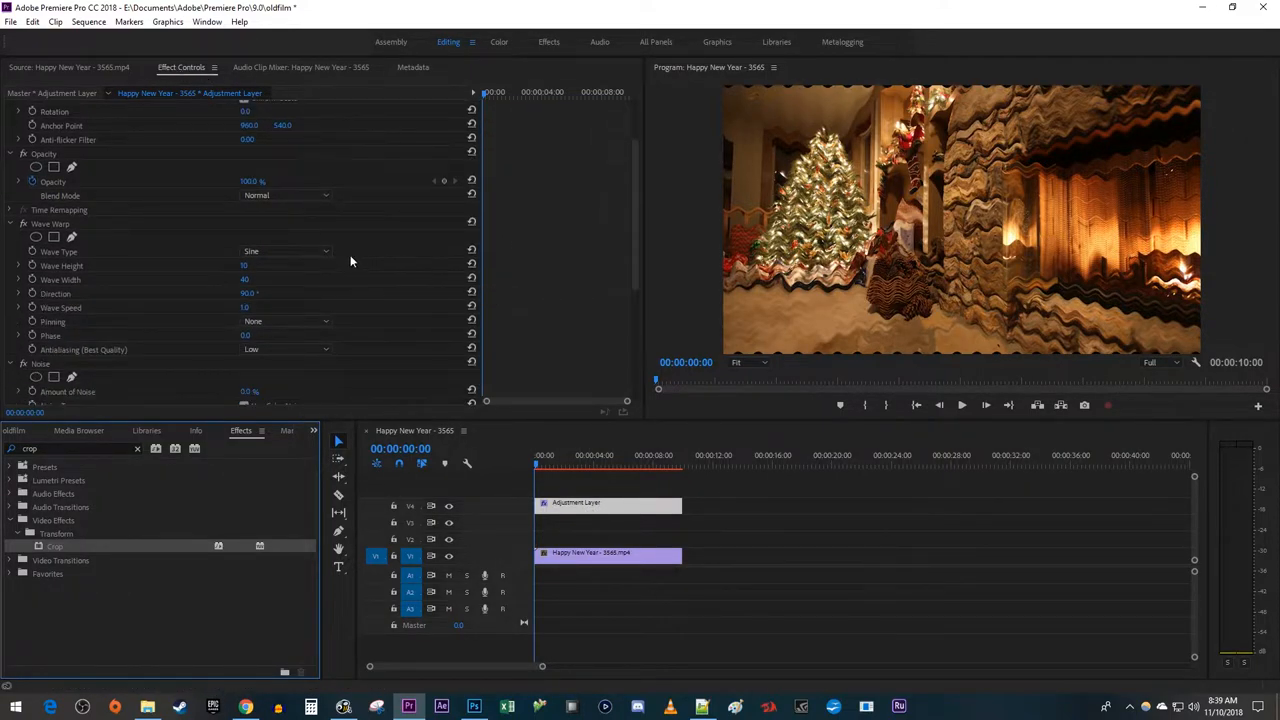
click(285, 251)
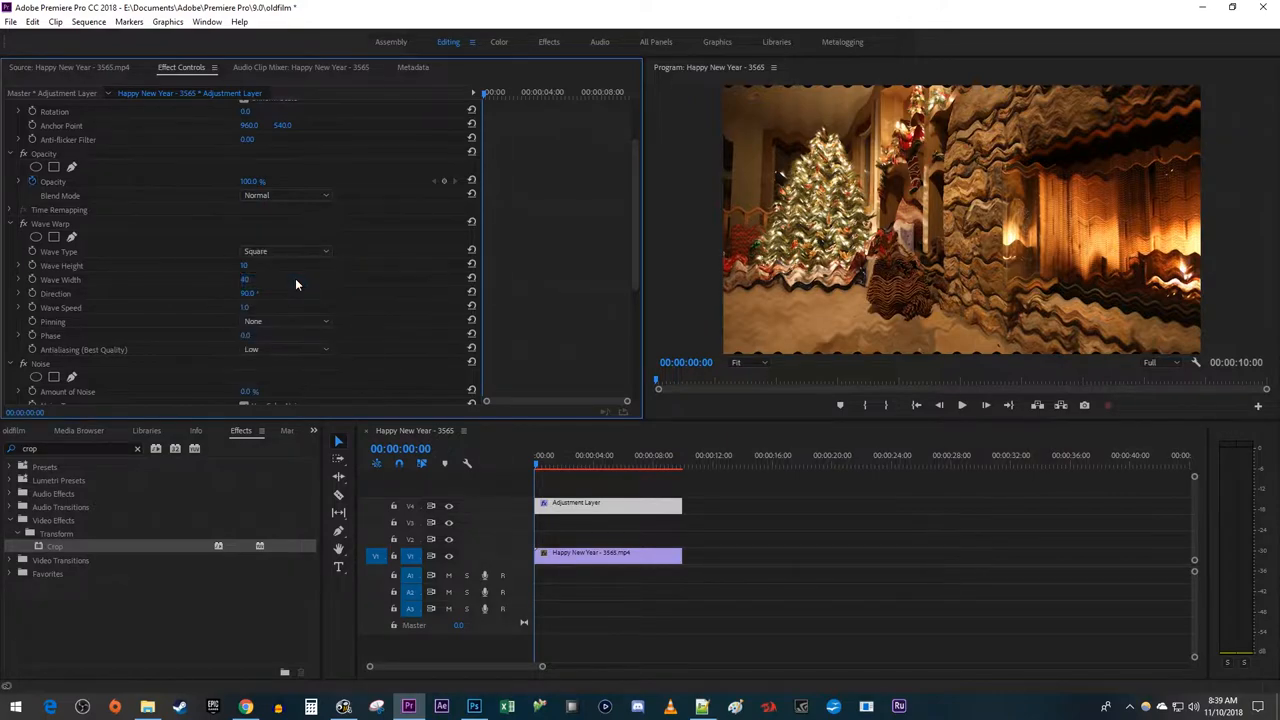
click(246, 279)
text(700)
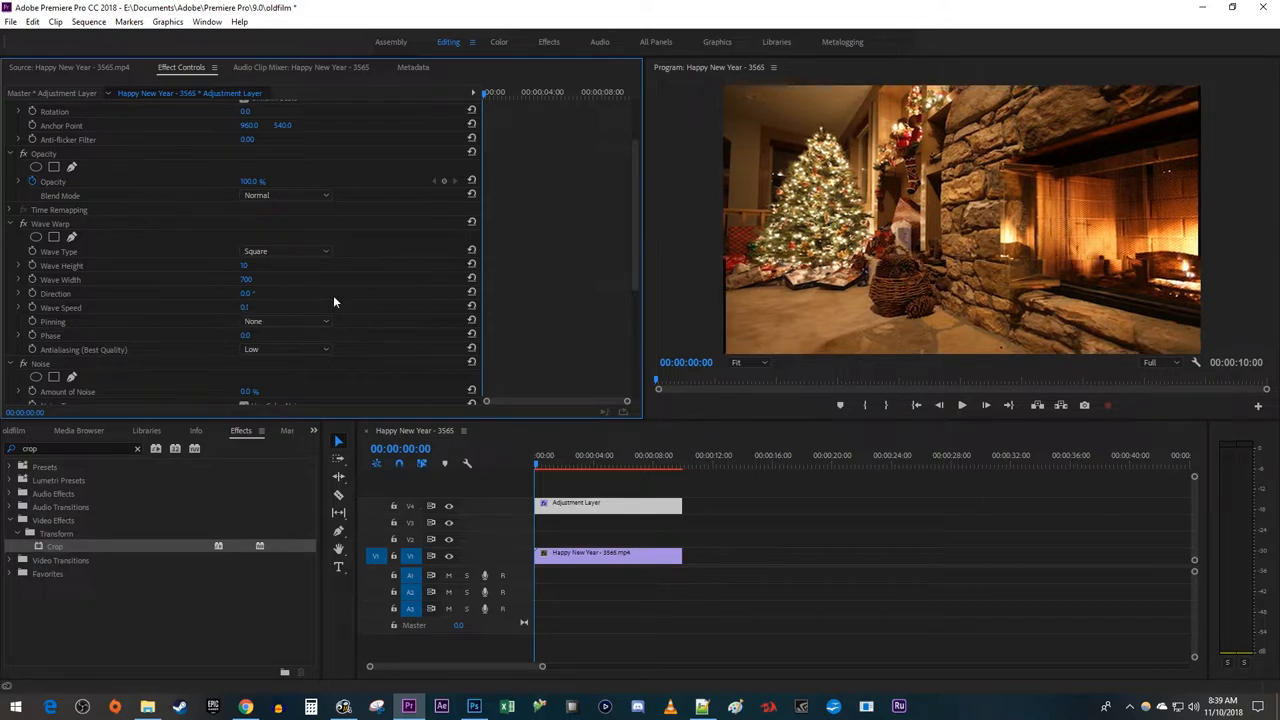
click(285, 321)
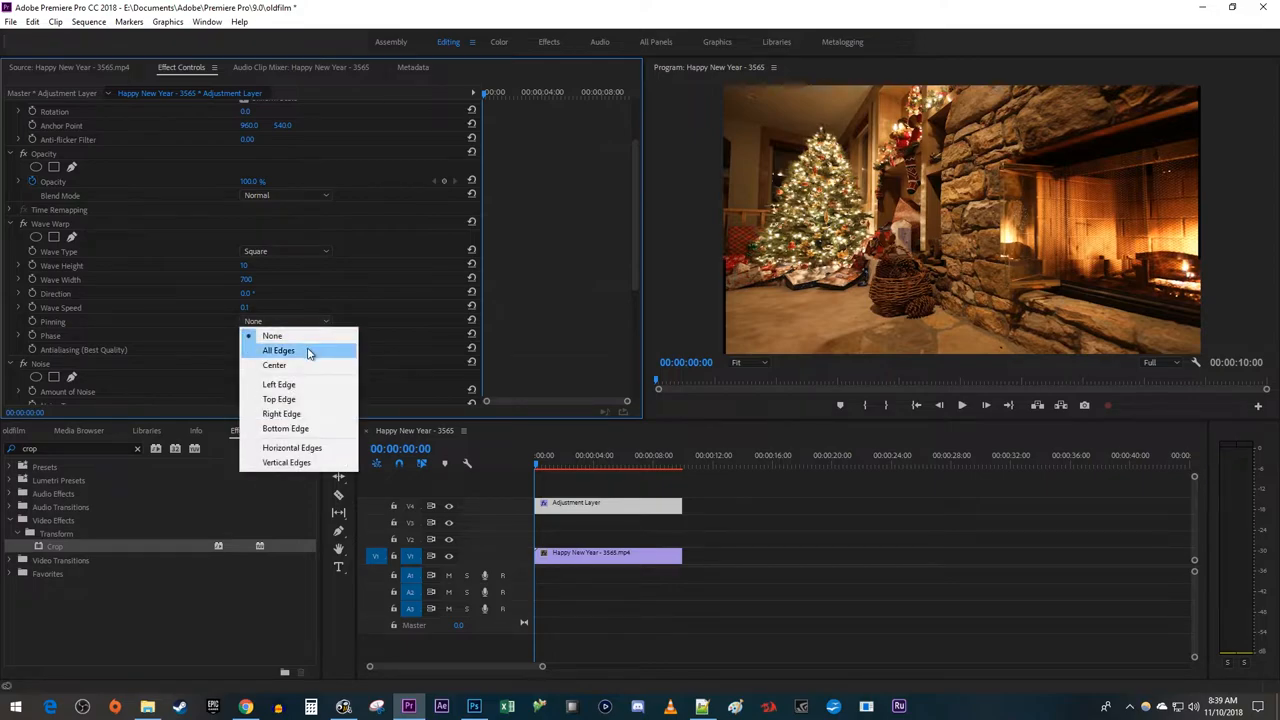
click(278, 350)
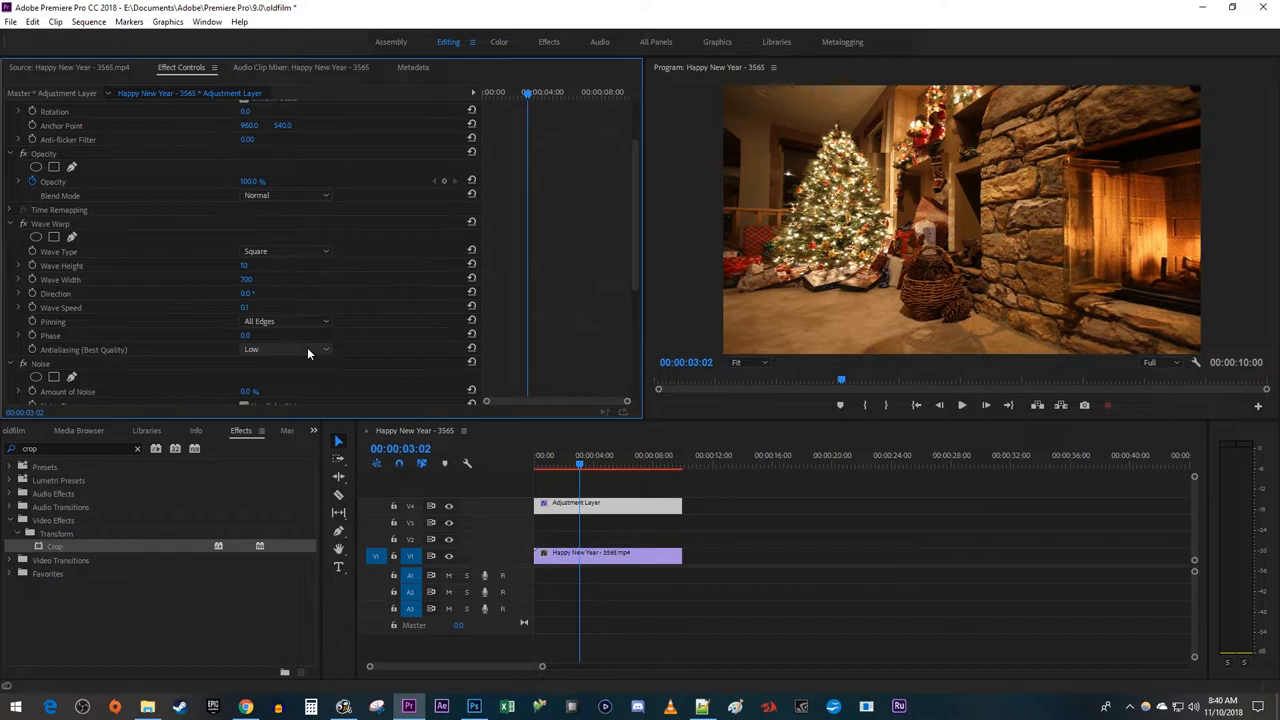
Step: Enter 40 as the Noise effect's Amount of Noise
scroll(down, 3)
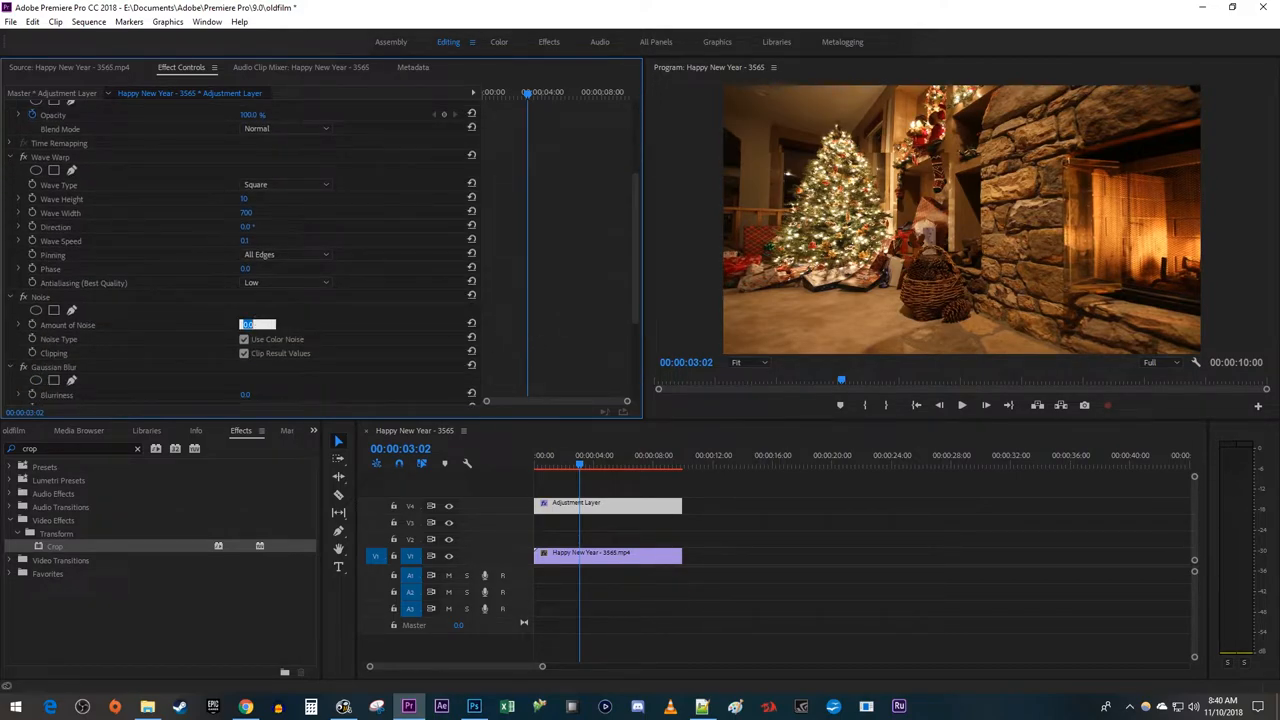
text(40.0)
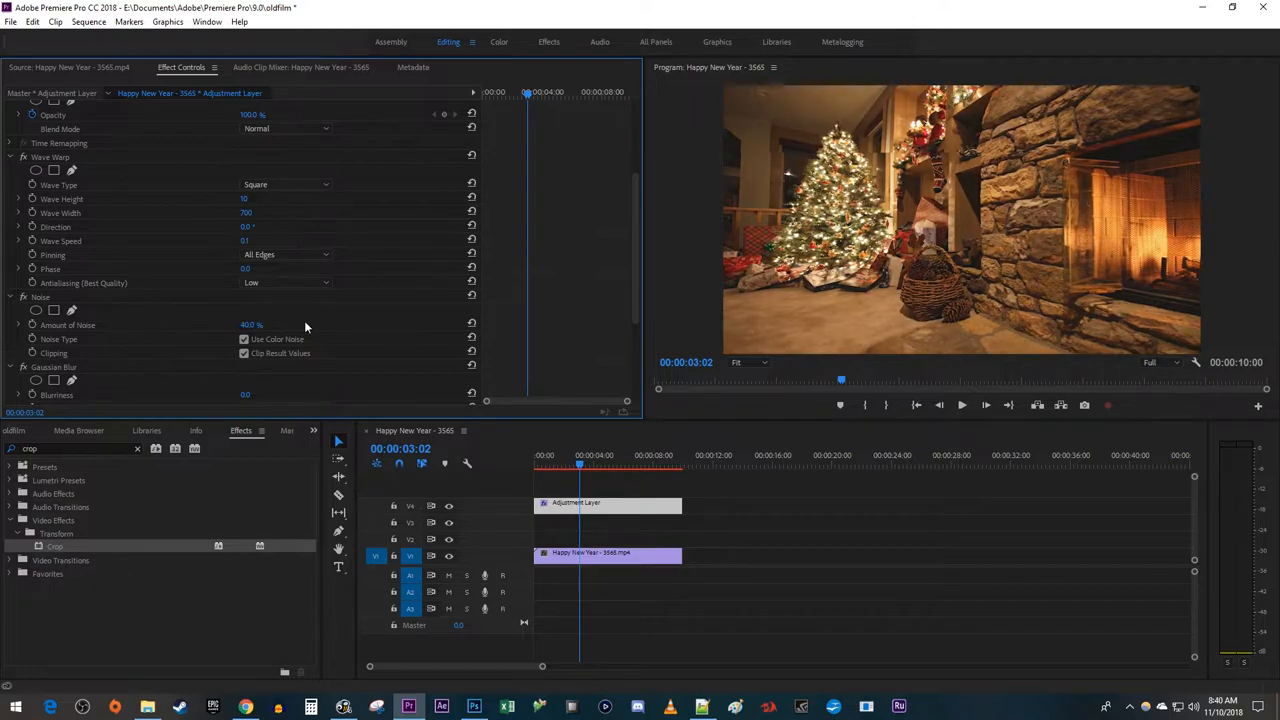
scroll(down, 3)
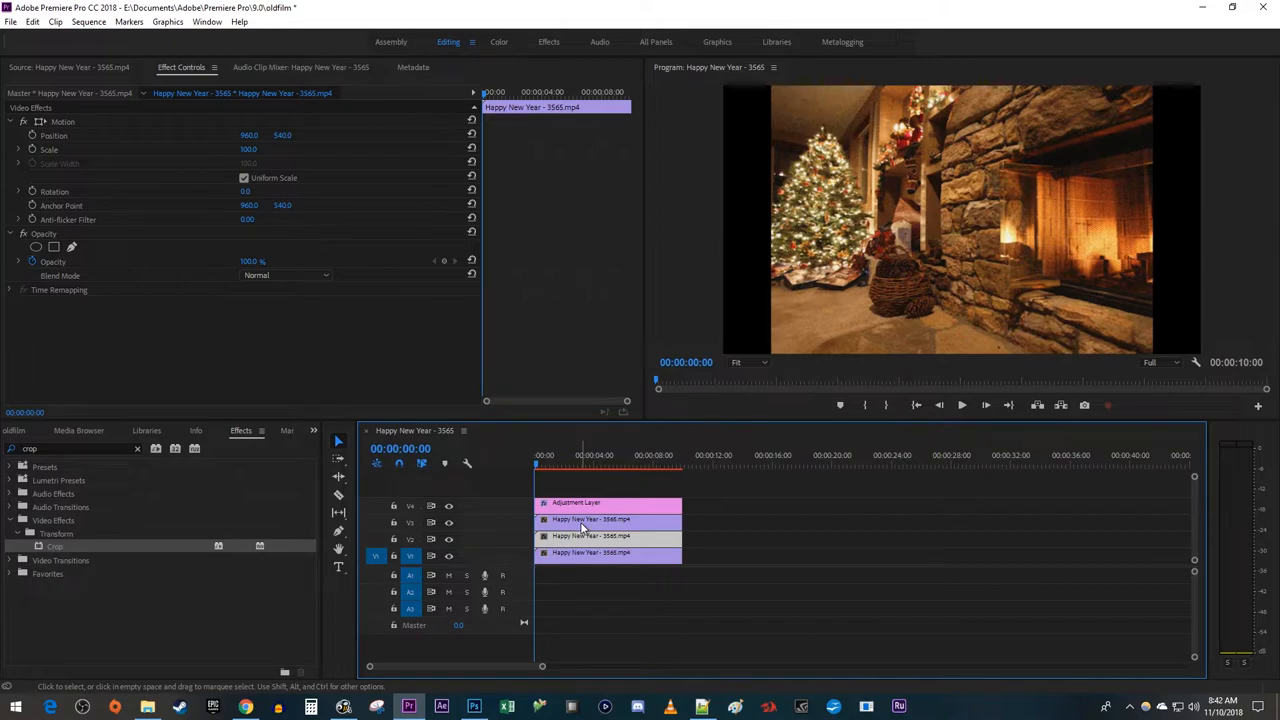
Step: Select the fireplace clip copy on track V3
click(590, 527)
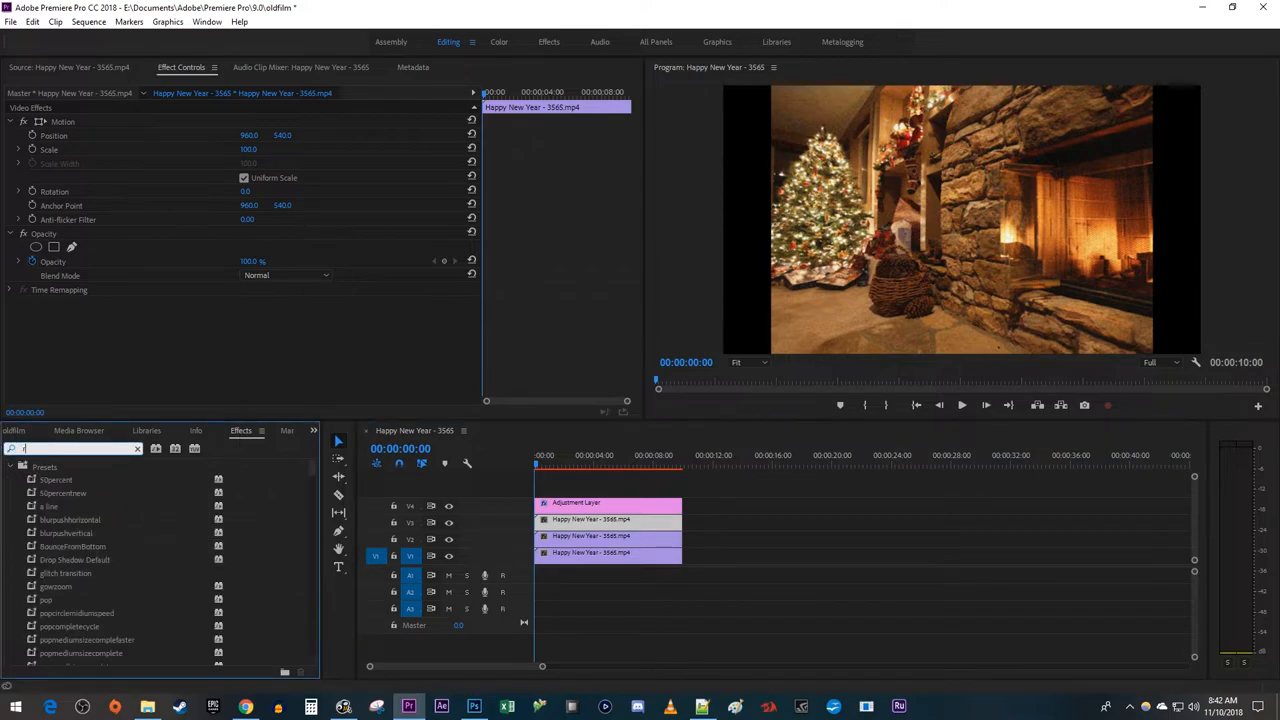
Step: Search 'rgb' and apply Color Balance (RGB) to the selected fireplace copy
text(gb)
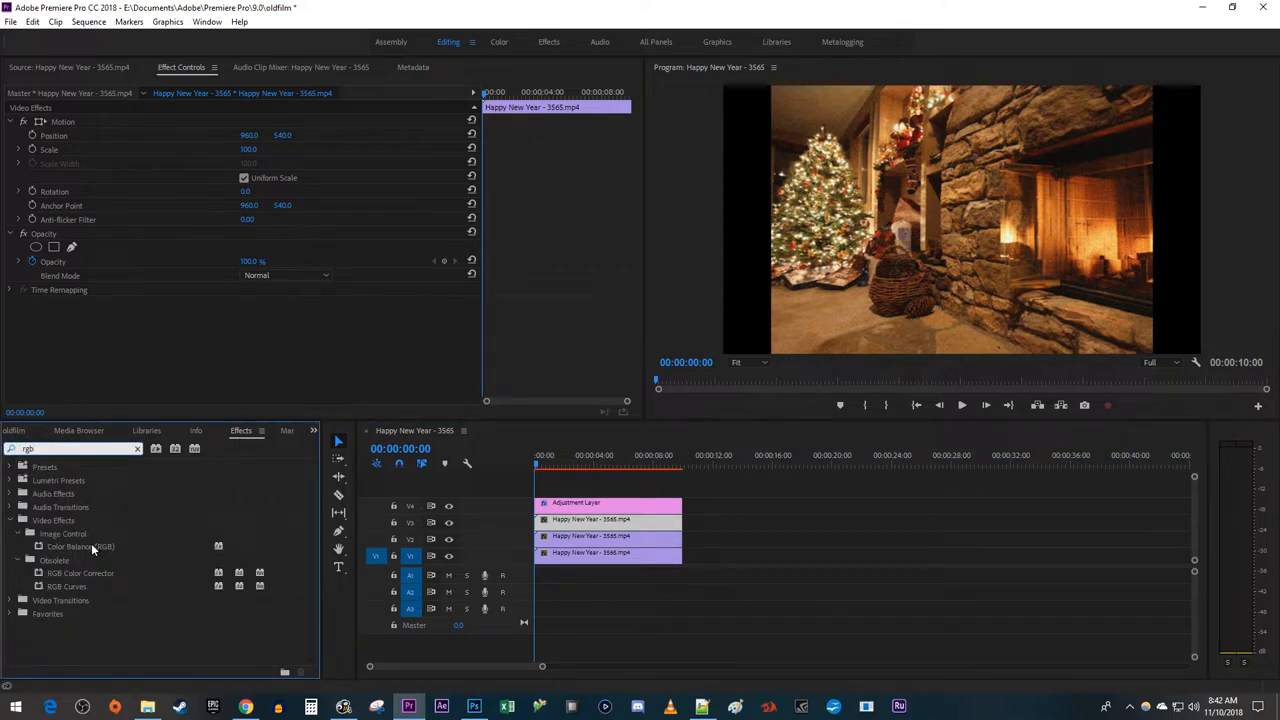
double_click(75, 546)
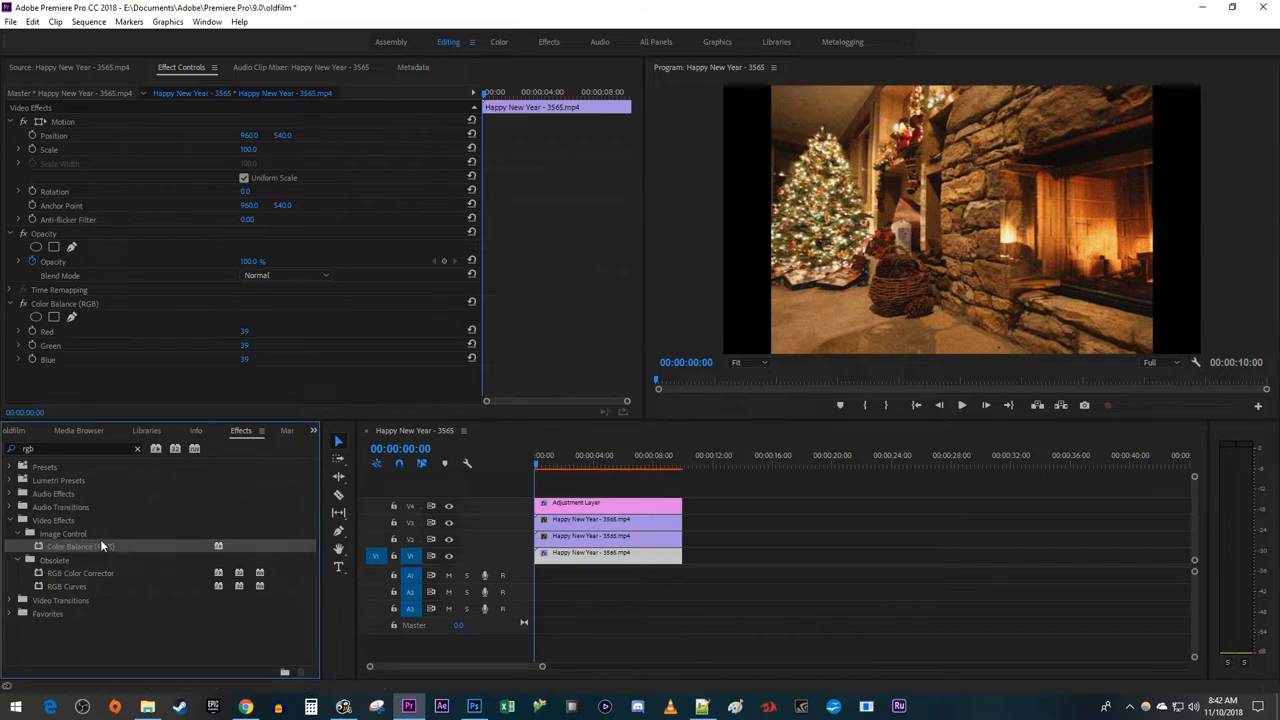
mouse_move(578, 530)
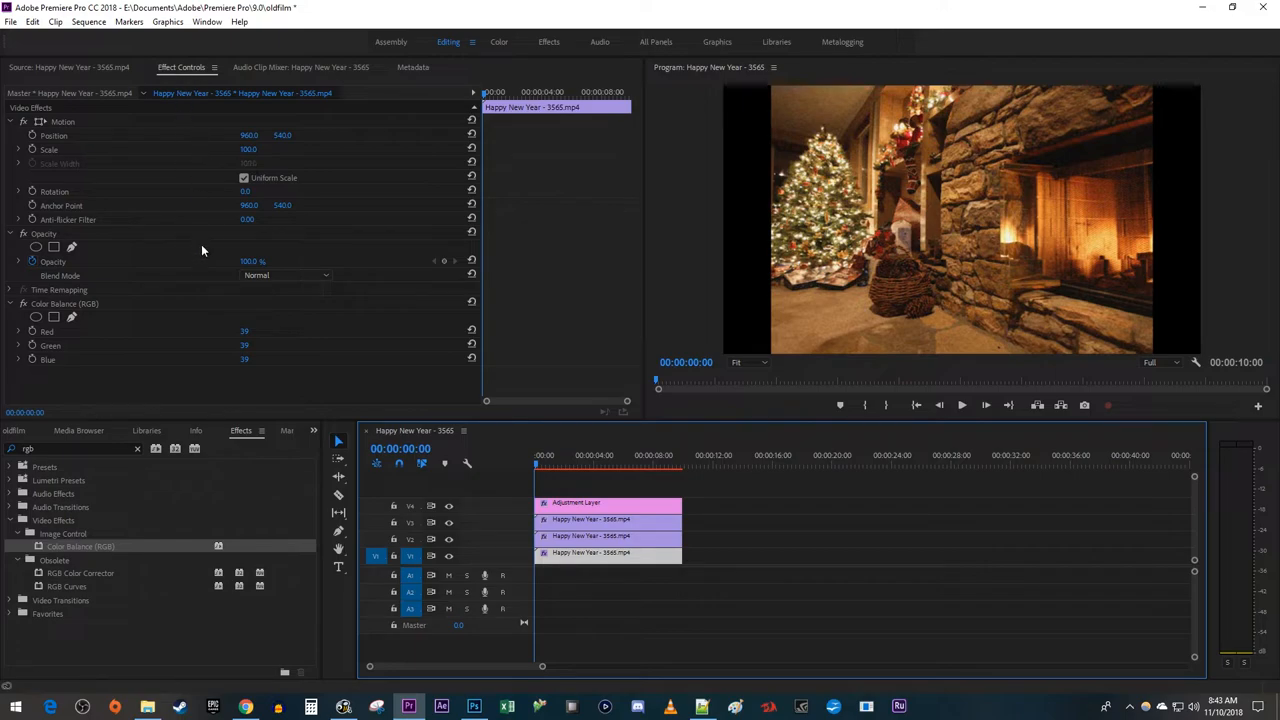
Step: Give the V3 fireplace copy Color Balance (RGB) with all channels at 39
click(248, 359)
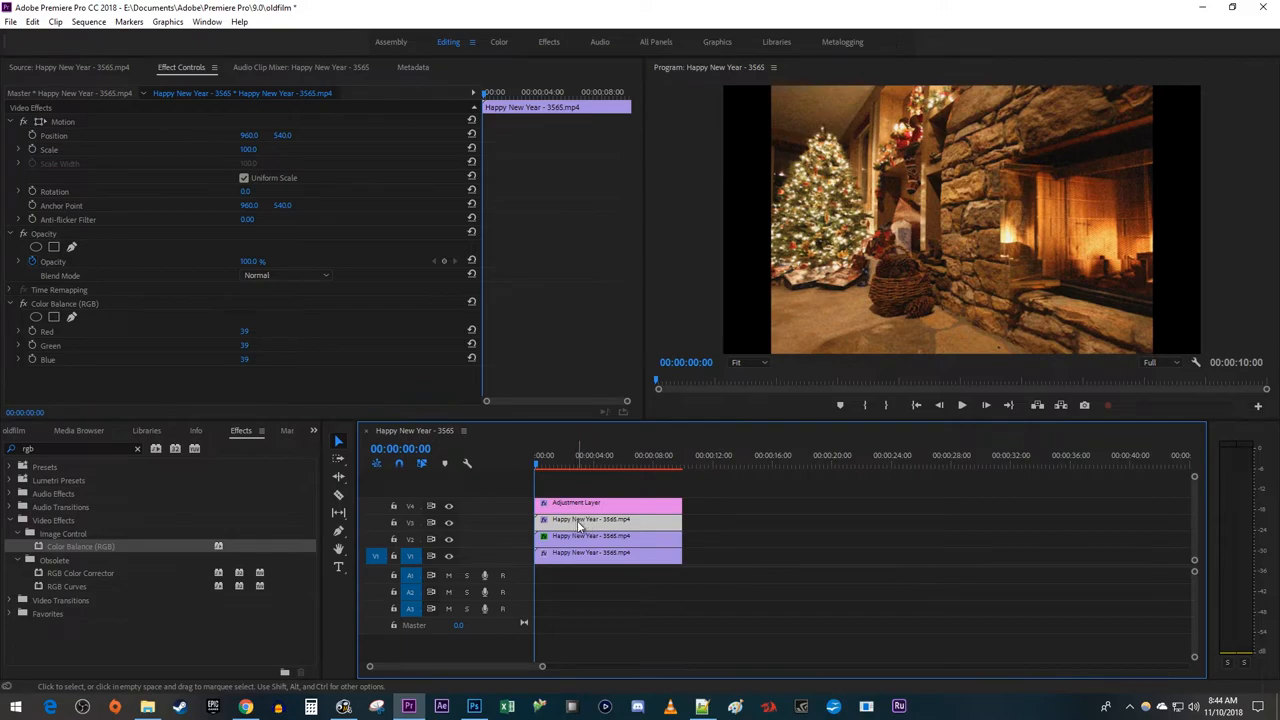
Step: Set the V3 copy's Opacity blend mode to Screen
click(285, 275)
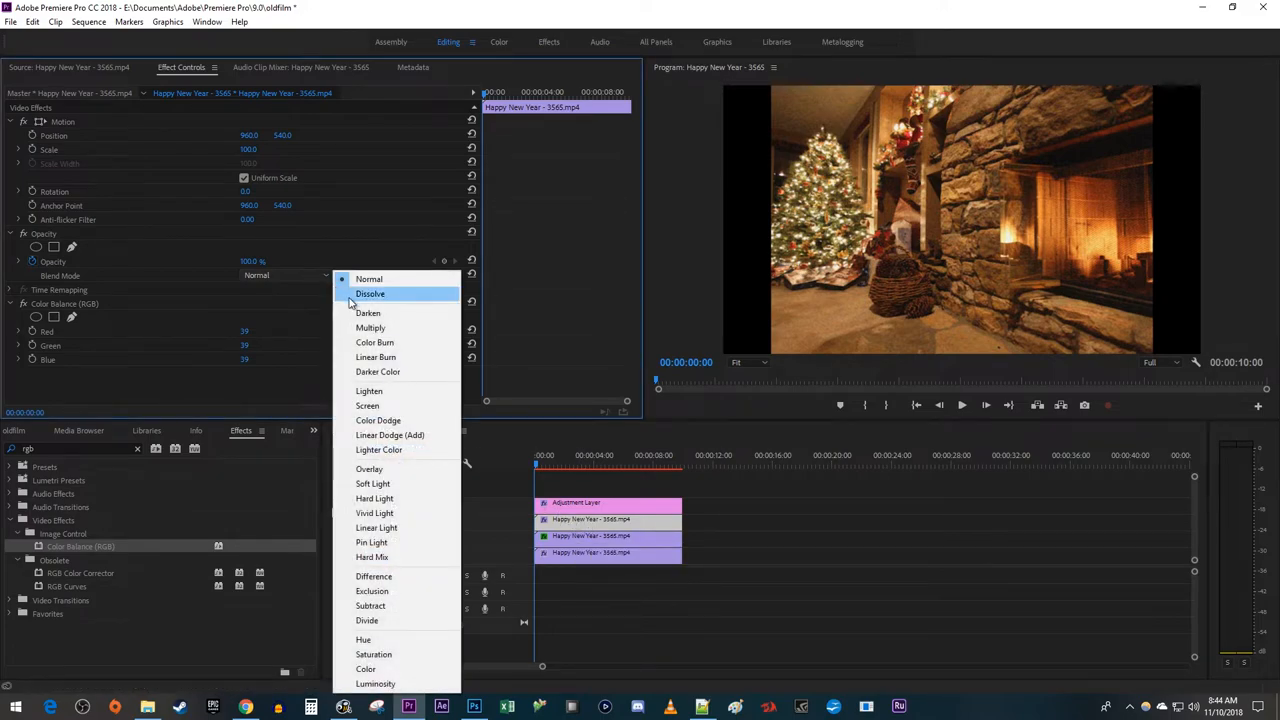
click(367, 405)
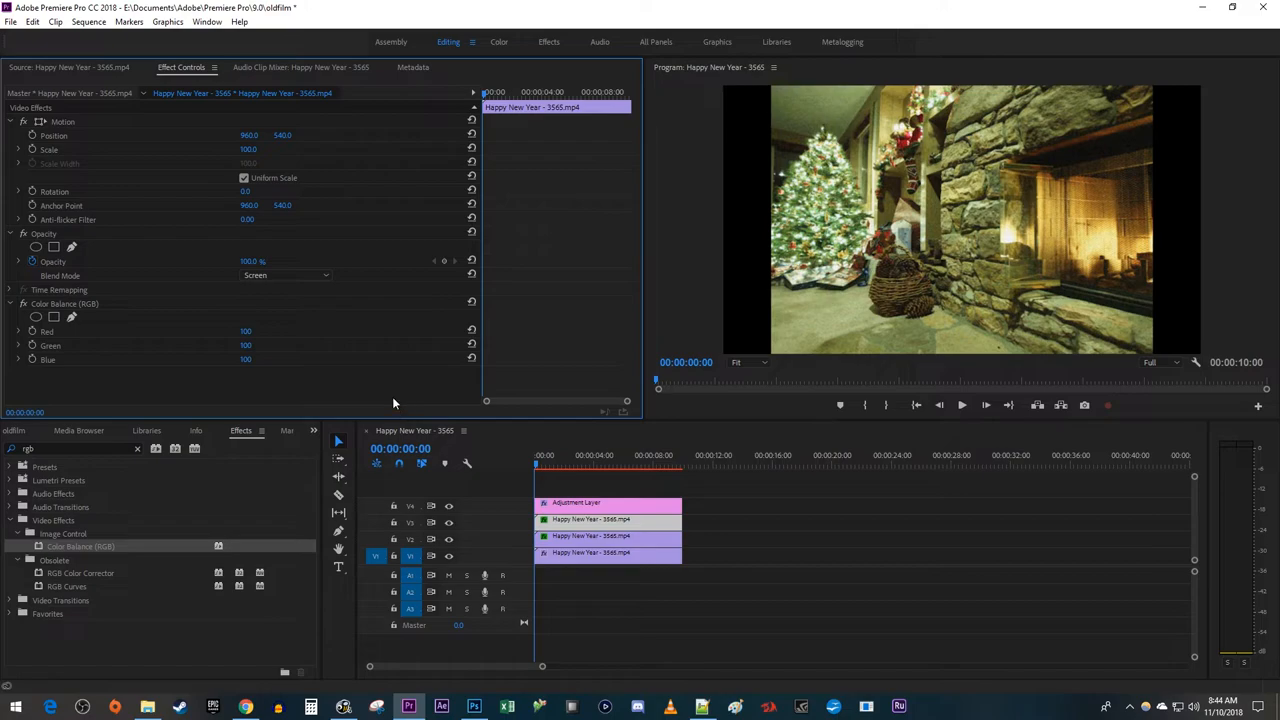
mouse_move(256, 345)
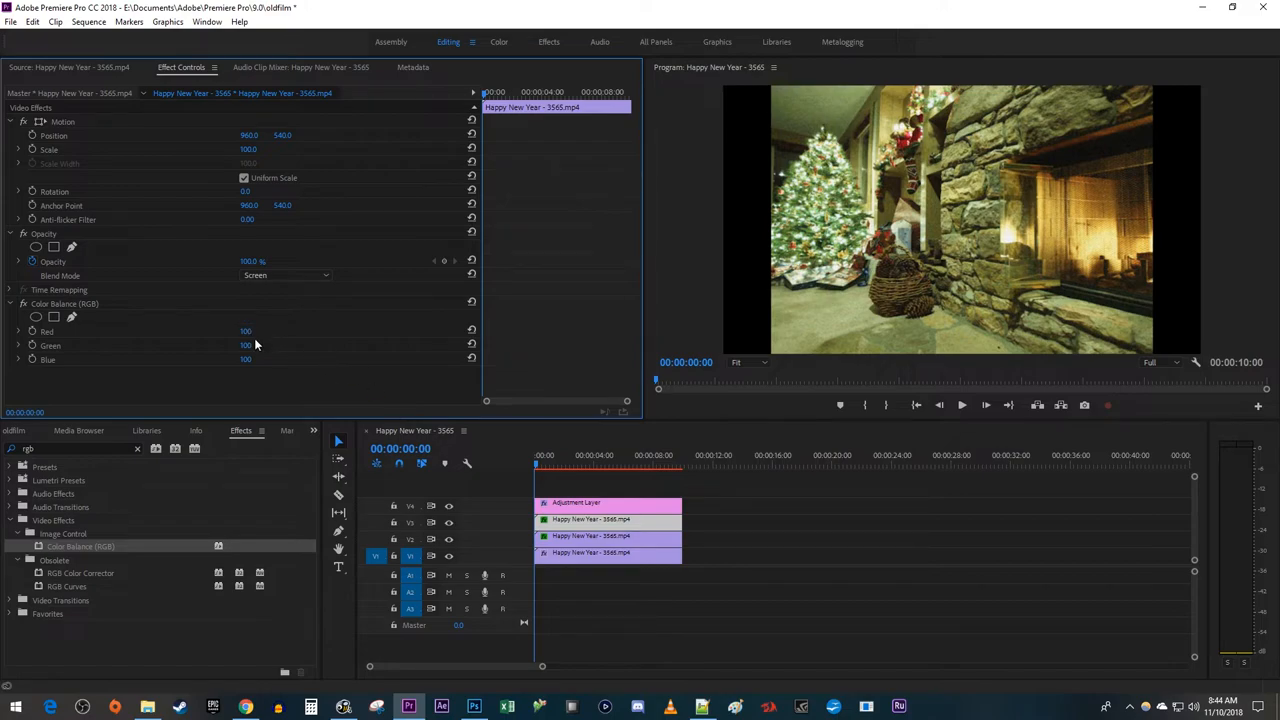